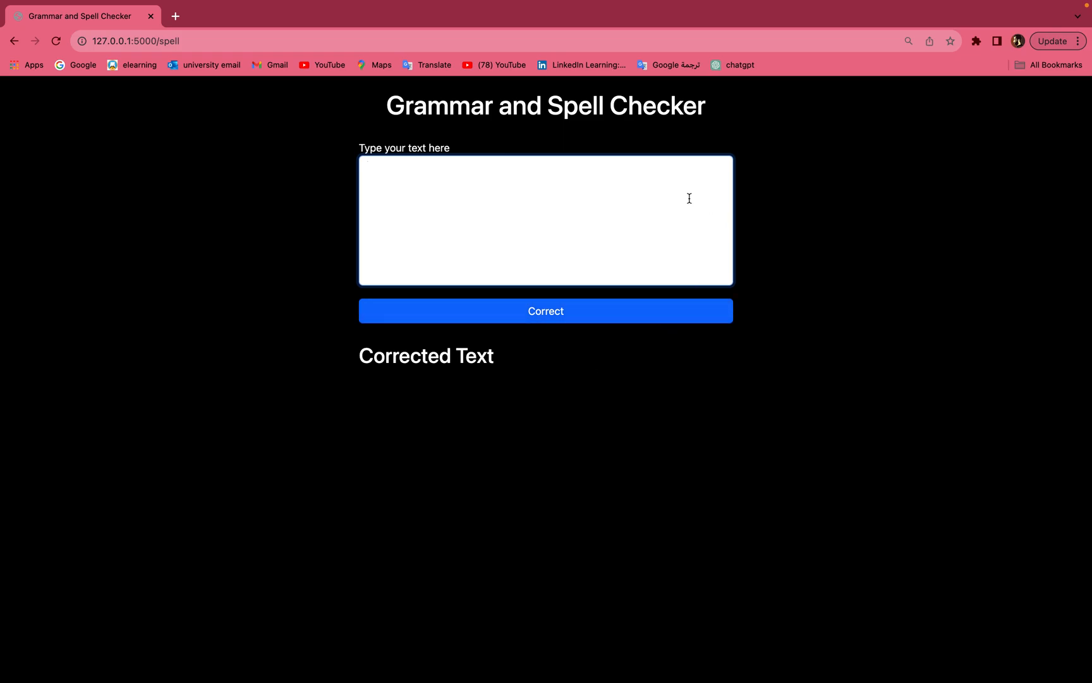
mouse_move(361, 125)
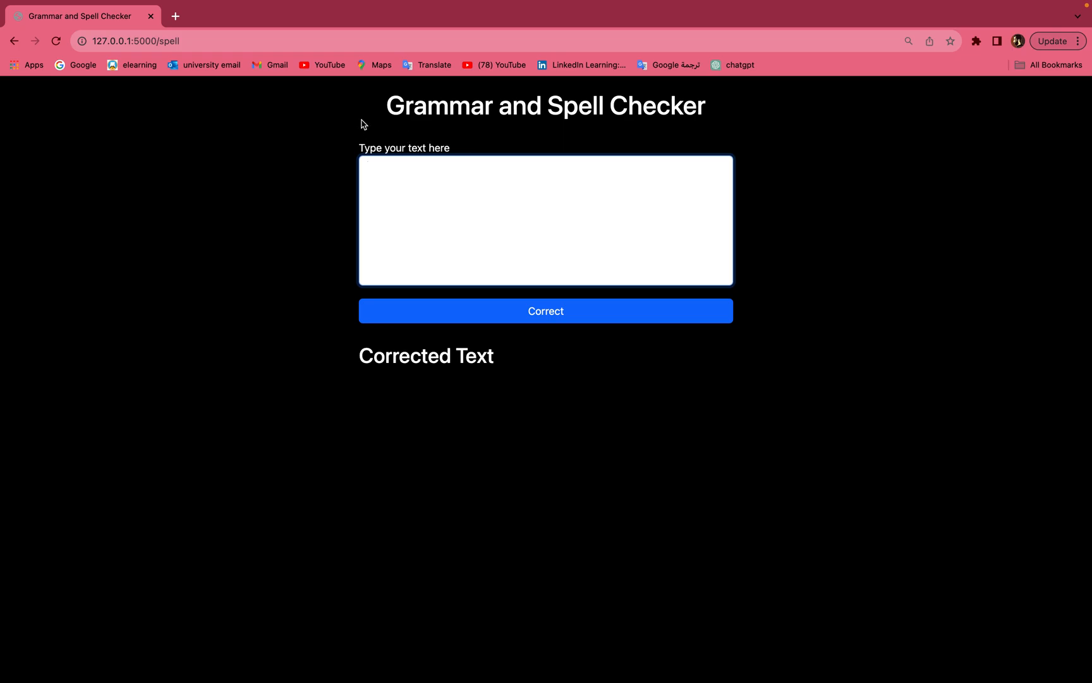
mouse_move(418, 119)
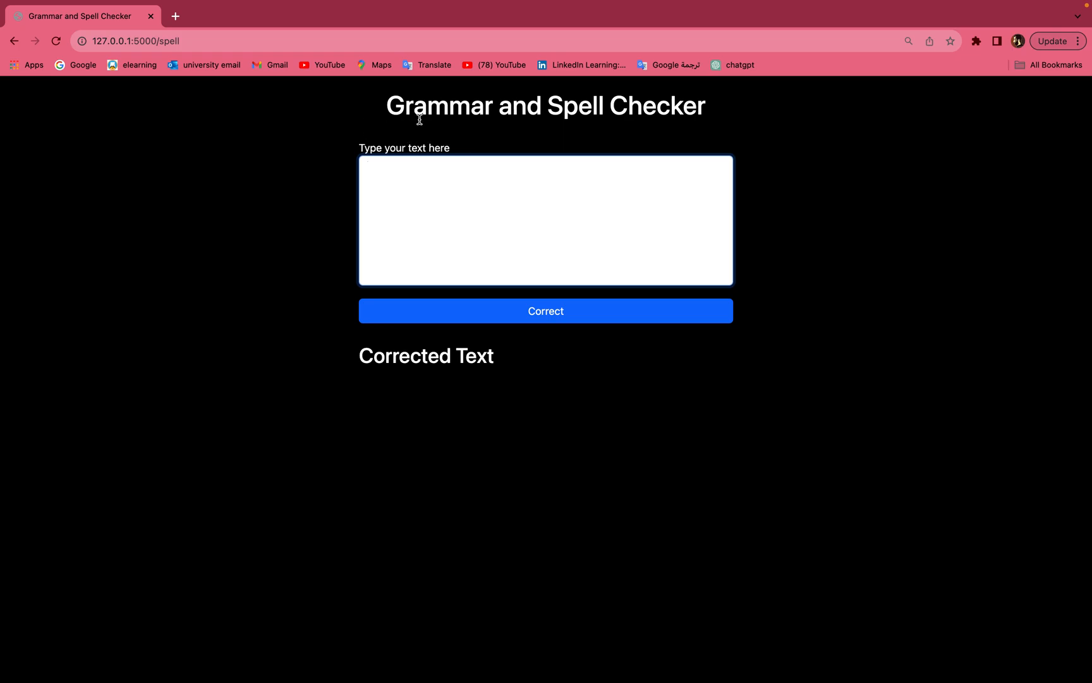
mouse_move(505, 145)
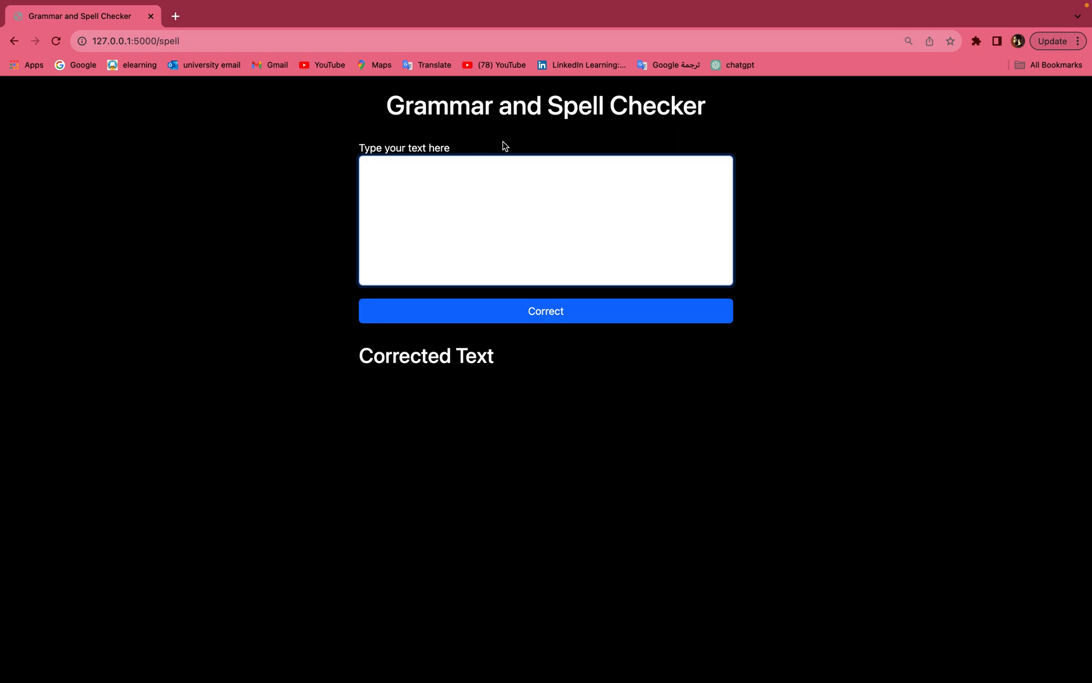
mouse_move(372, 122)
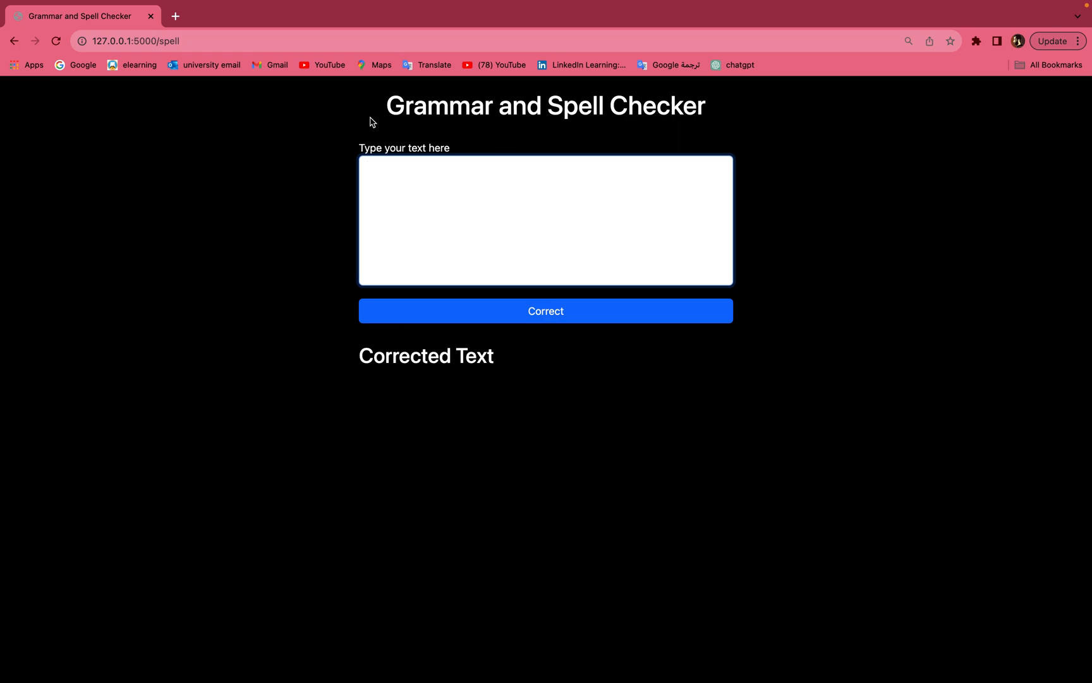
mouse_move(562, 137)
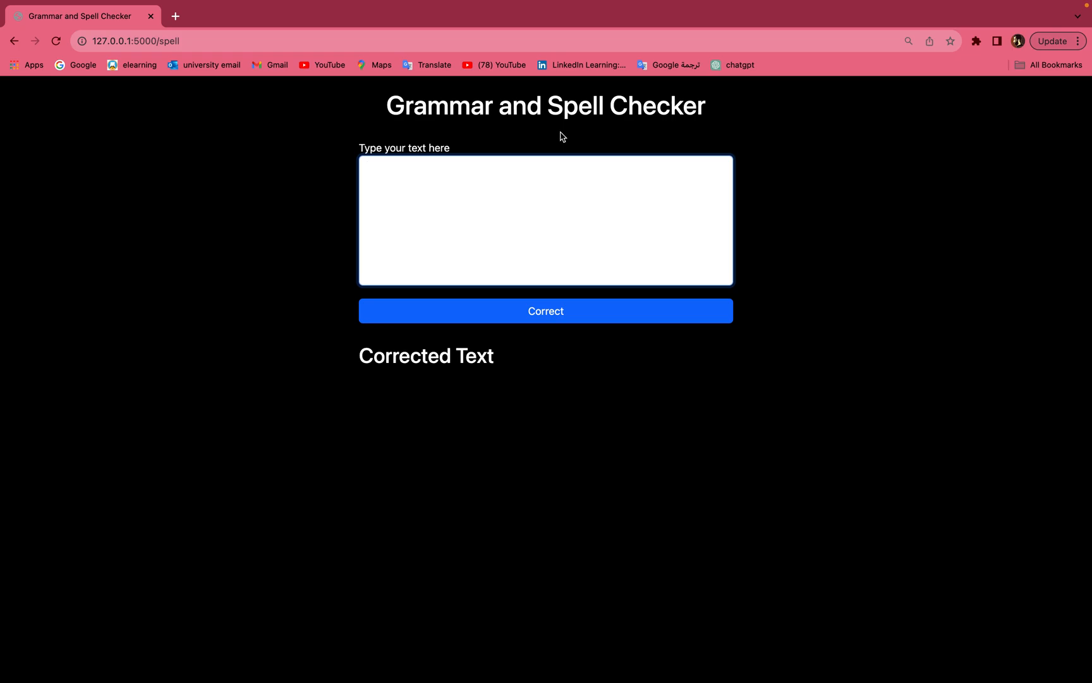
mouse_move(411, 217)
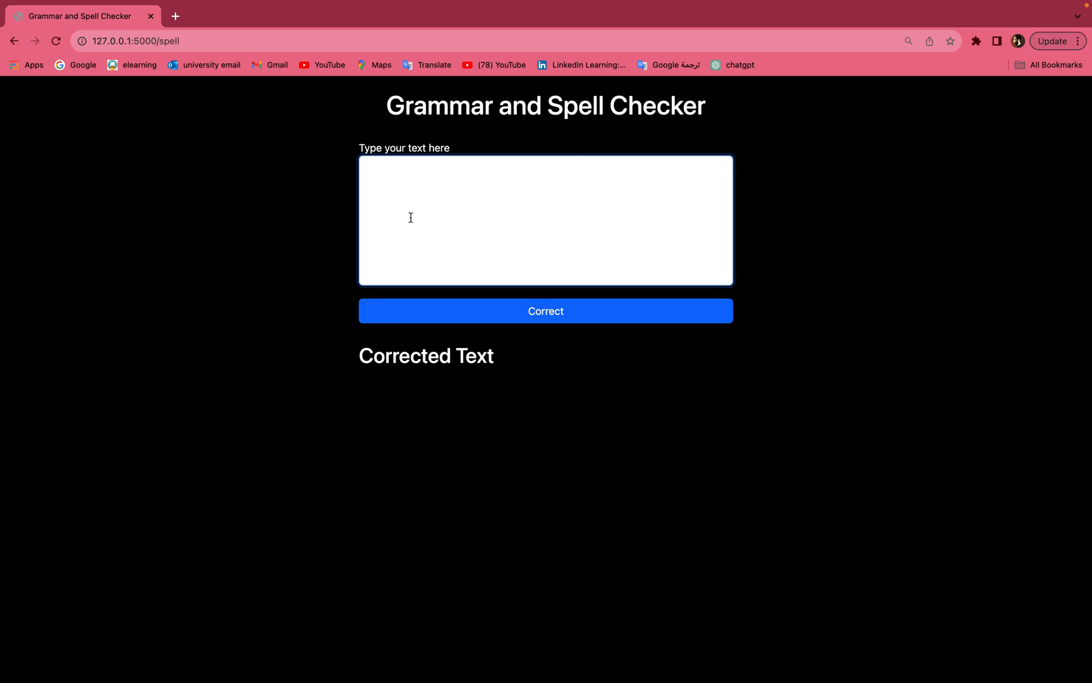
mouse_move(459, 194)
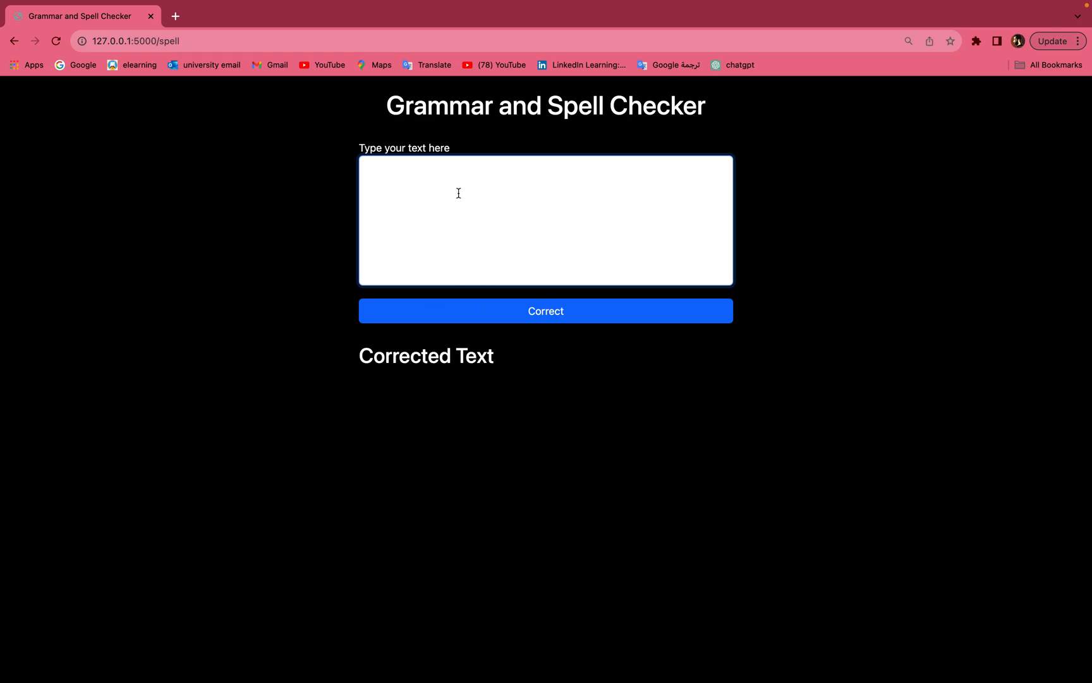
mouse_move(445, 268)
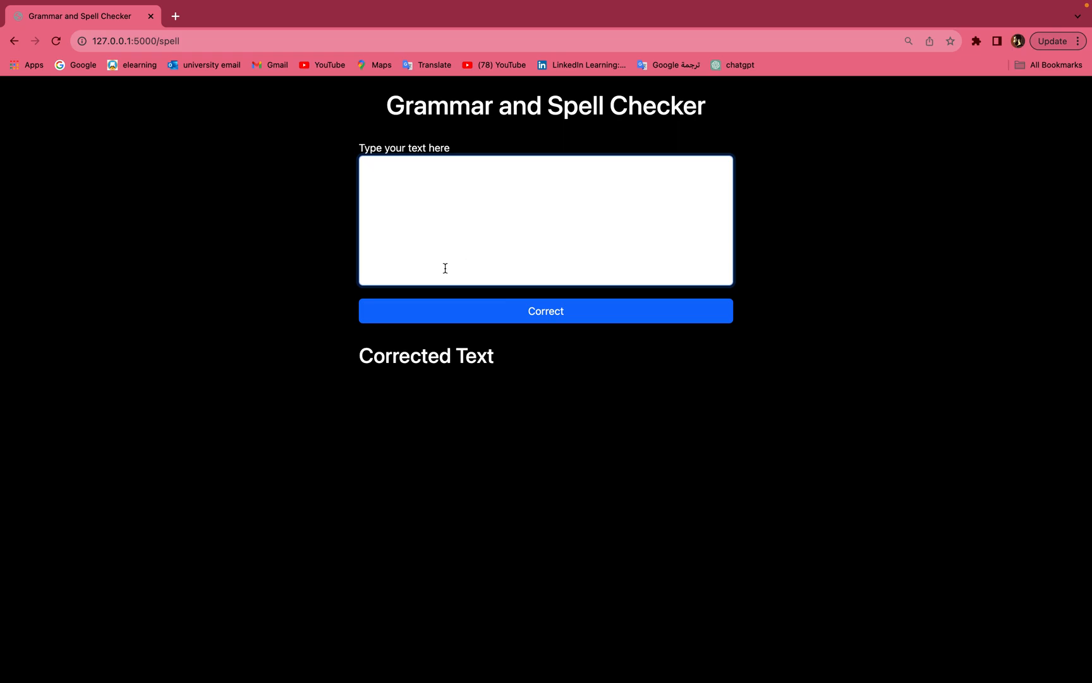
mouse_move(445, 212)
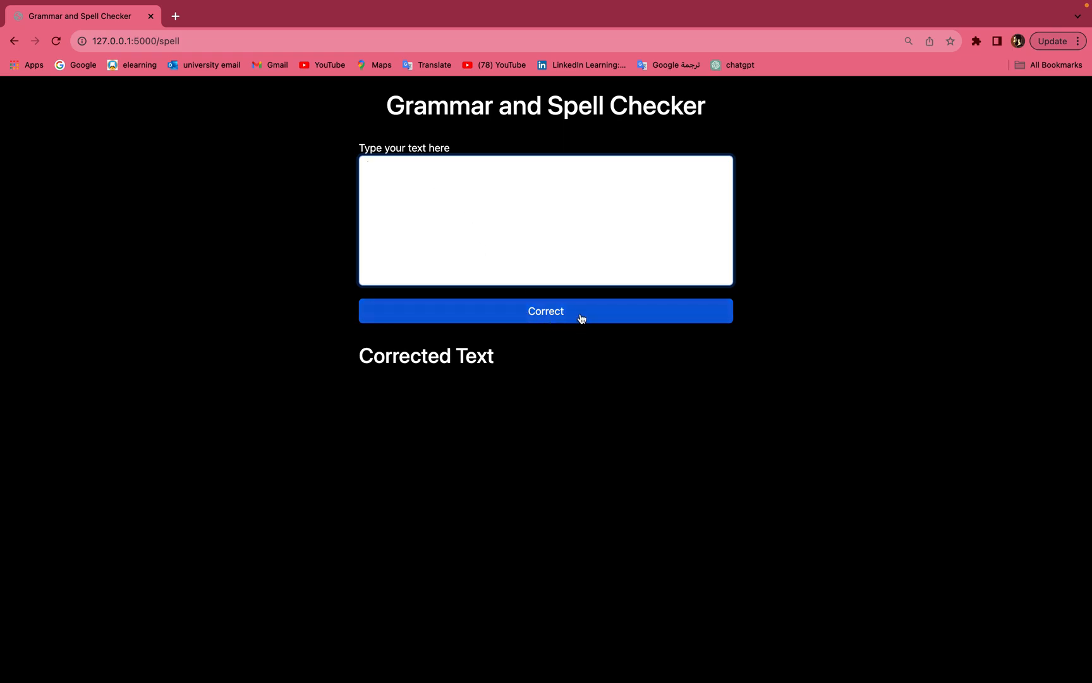
mouse_move(519, 384)
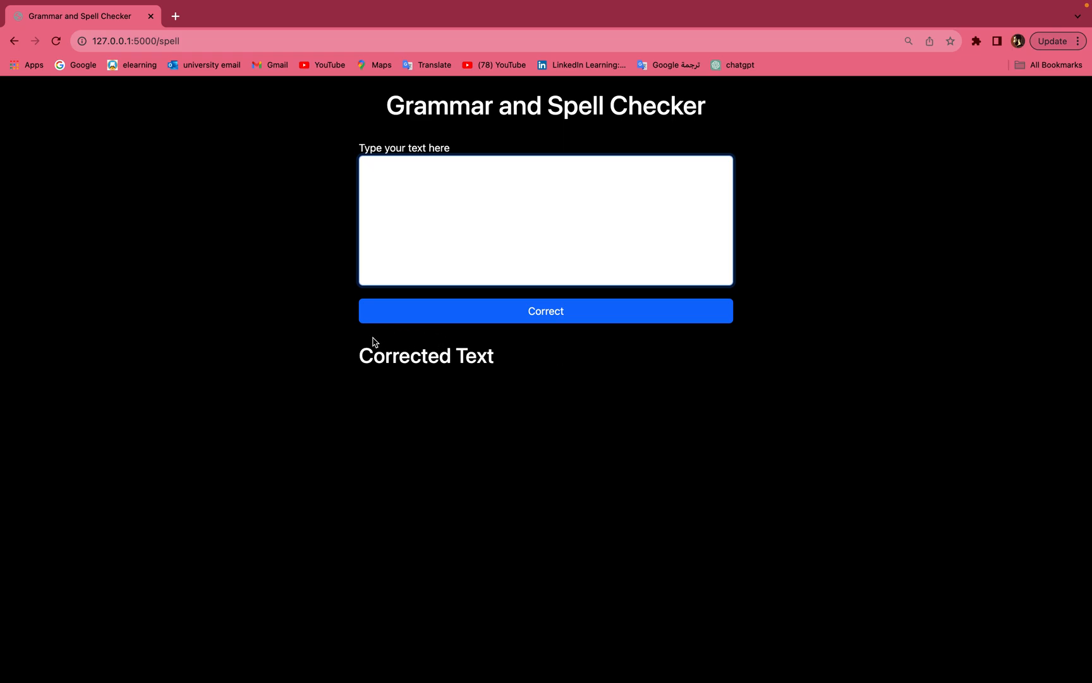
mouse_move(479, 234)
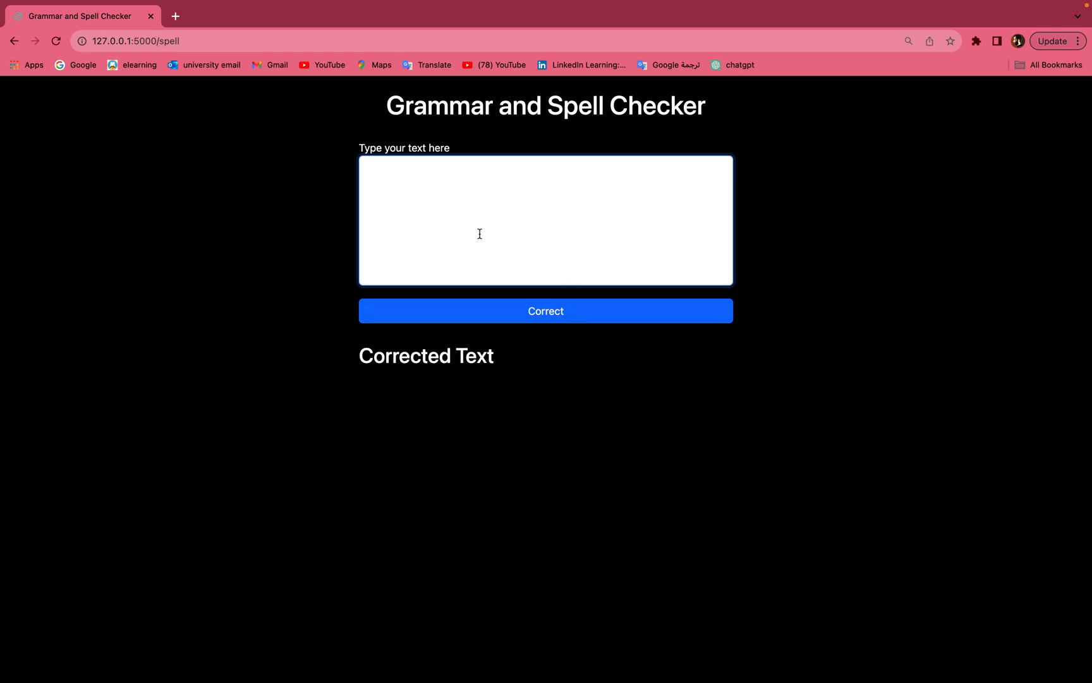
Submit the misspelled butterfly paragraph and get its corrected version under Corrected Text
text(I seen a beatiful butterfy flying on me as I were walking in the parck yesturday. It's wings was so colourfull, and I'm feelin so hapy. Then, sudenly, I've realizd I'd left my fone at home, so I gose back to get it.)
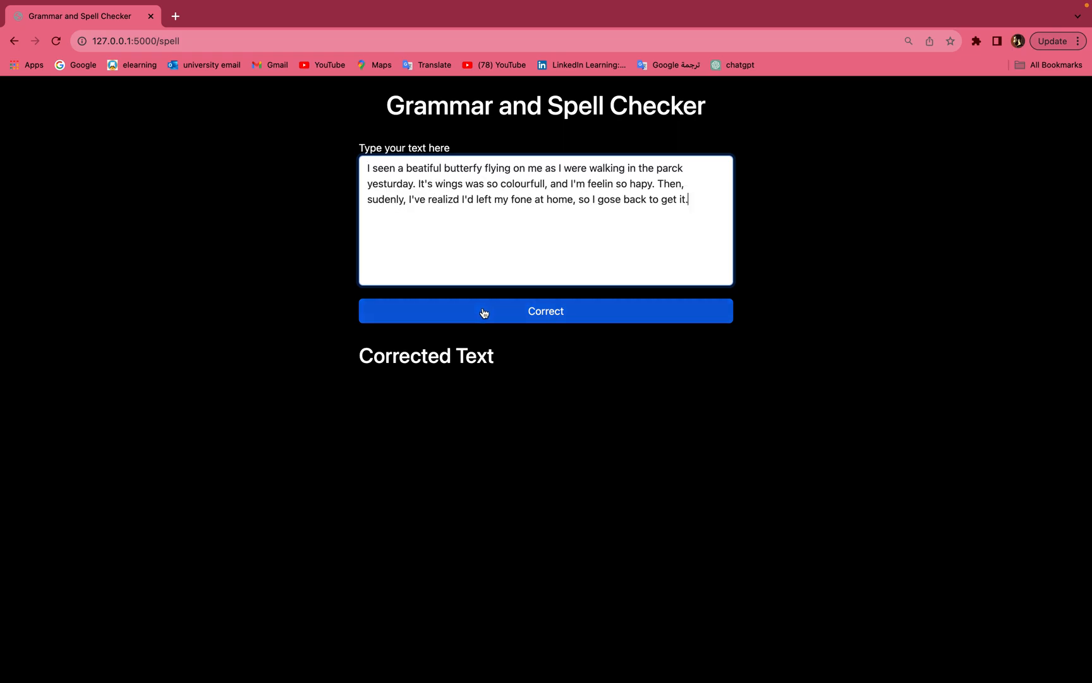
click(545, 311)
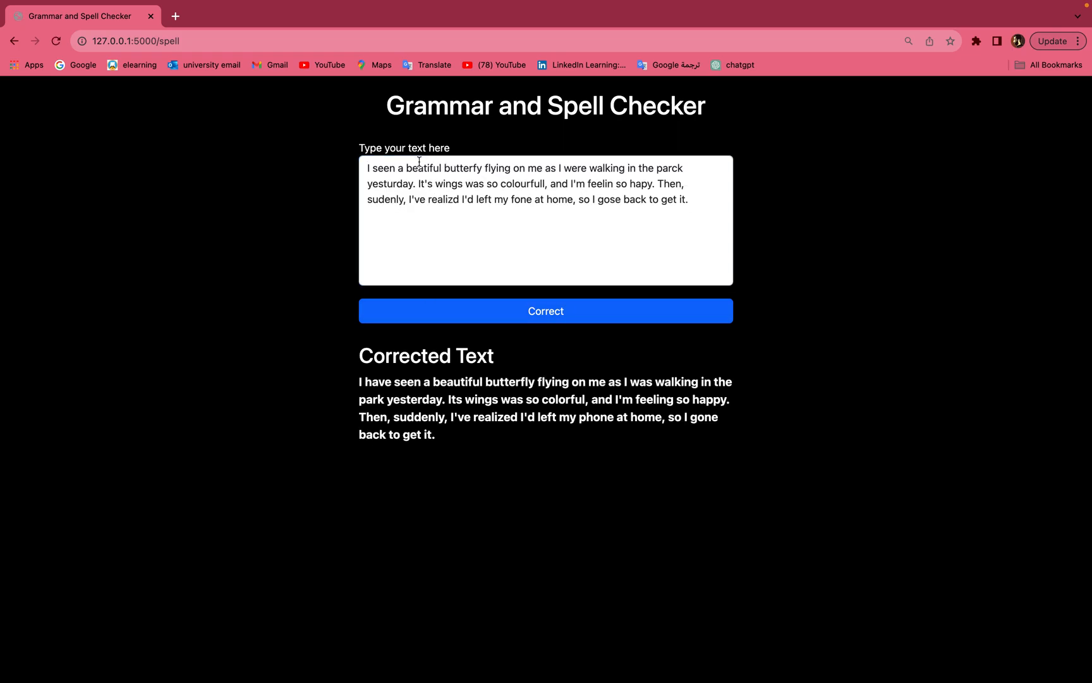
Compare the original words with corrected ones such as 'beautiful' in the output
double_click(426, 168)
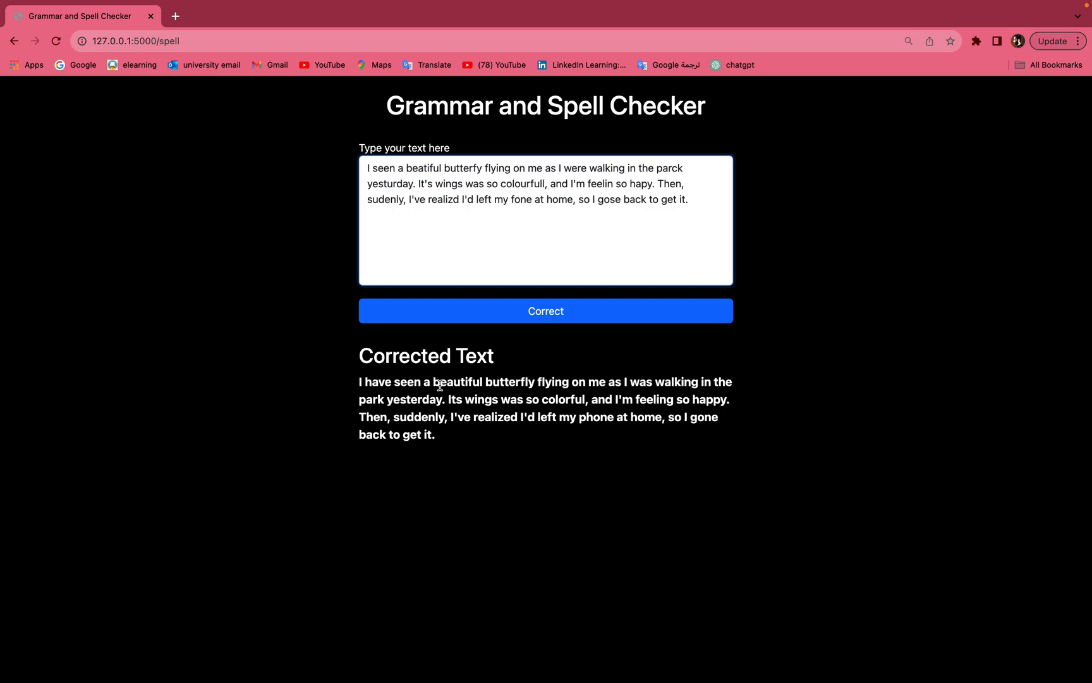
double_click(459, 382)
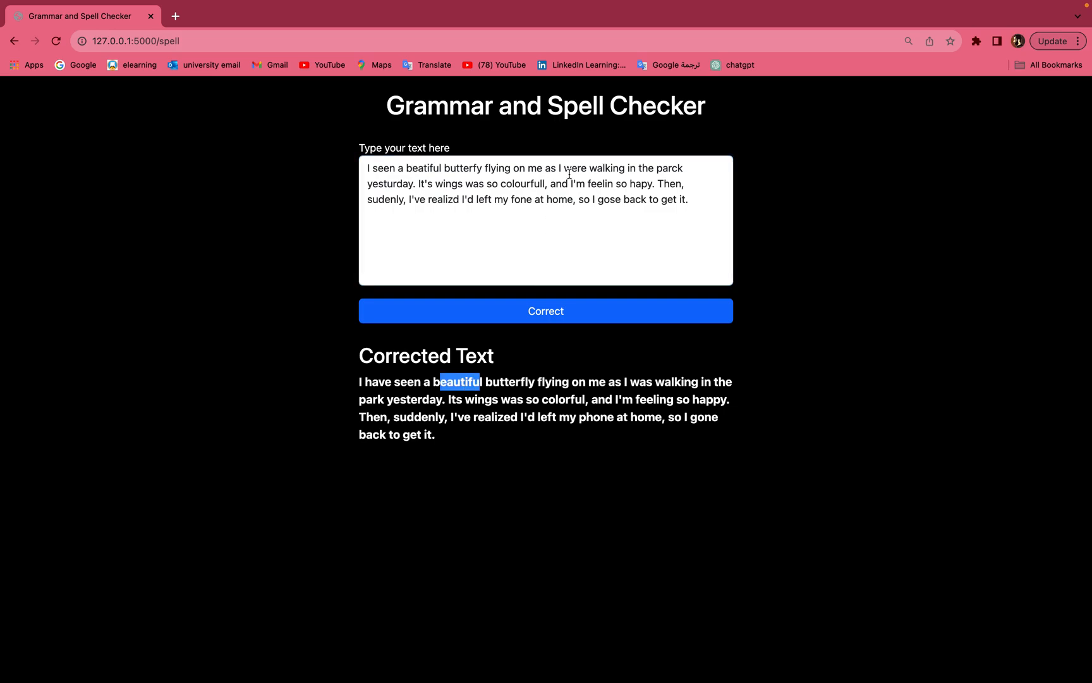
double_click(575, 168)
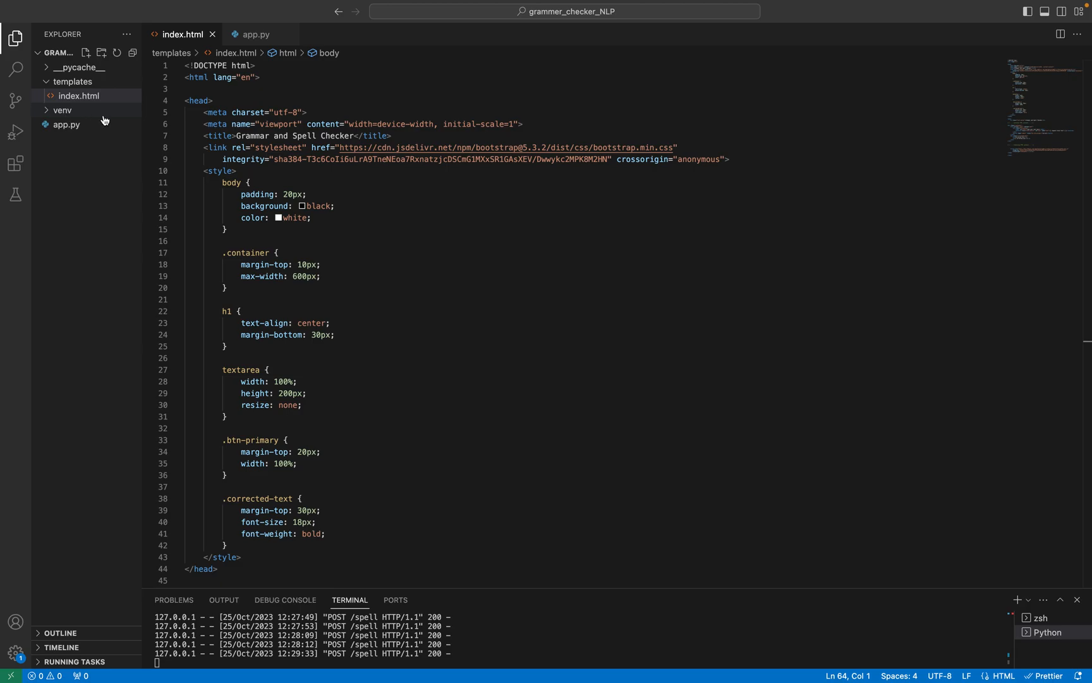
mouse_move(62, 110)
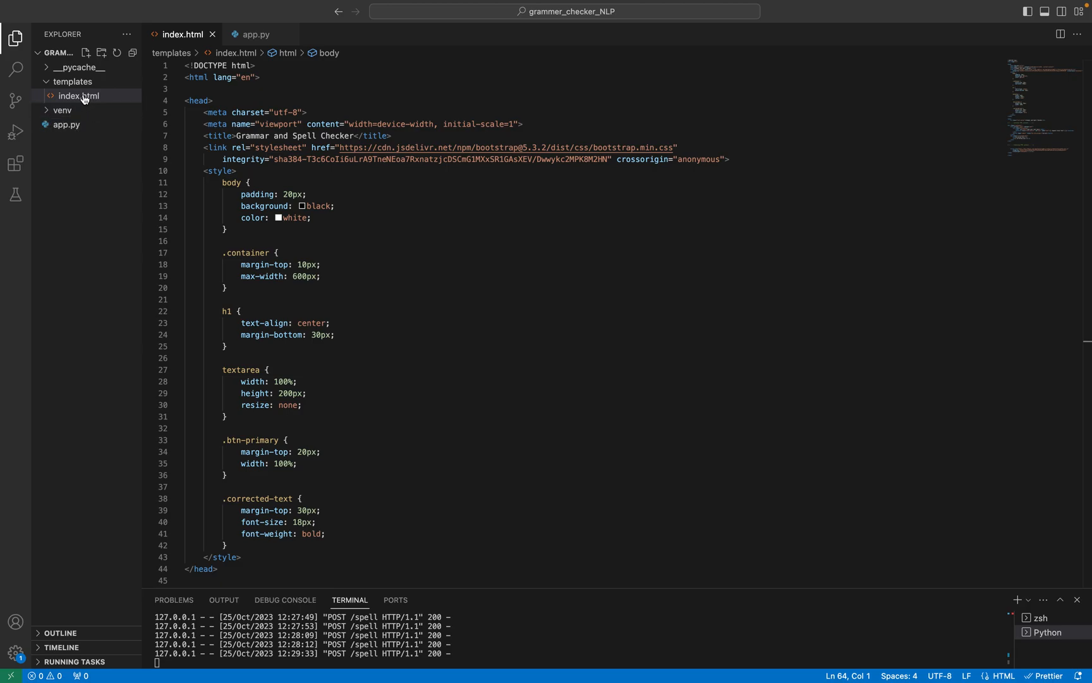
mouse_move(78, 95)
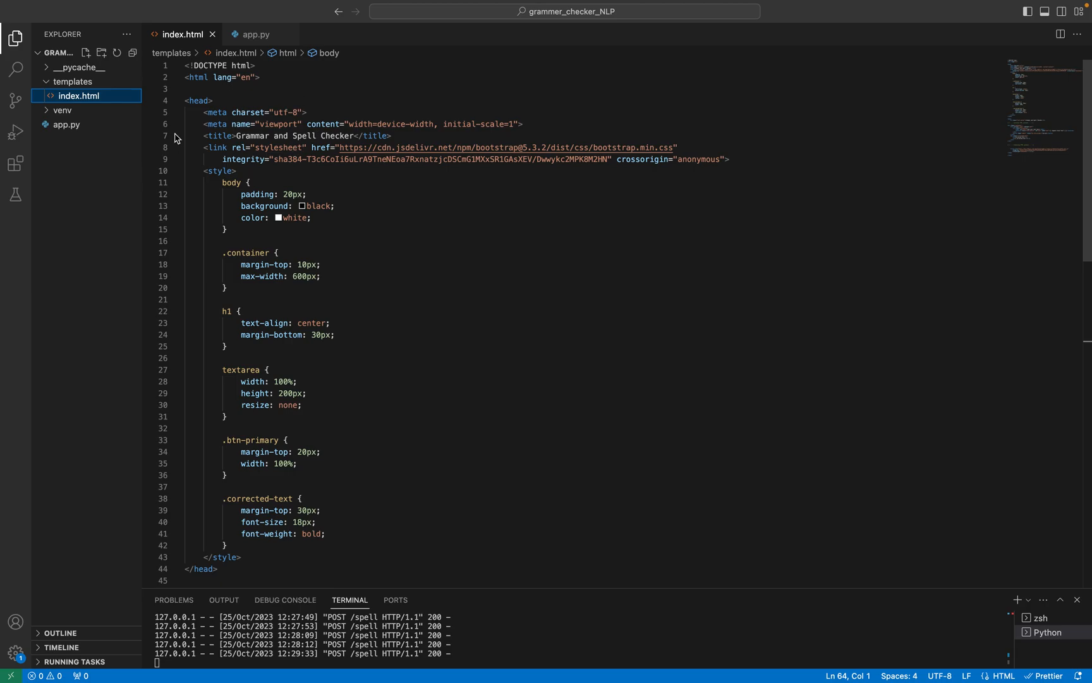
Scroll index.html down to the body's /spell form and corrected-text block
scroll(down, 3)
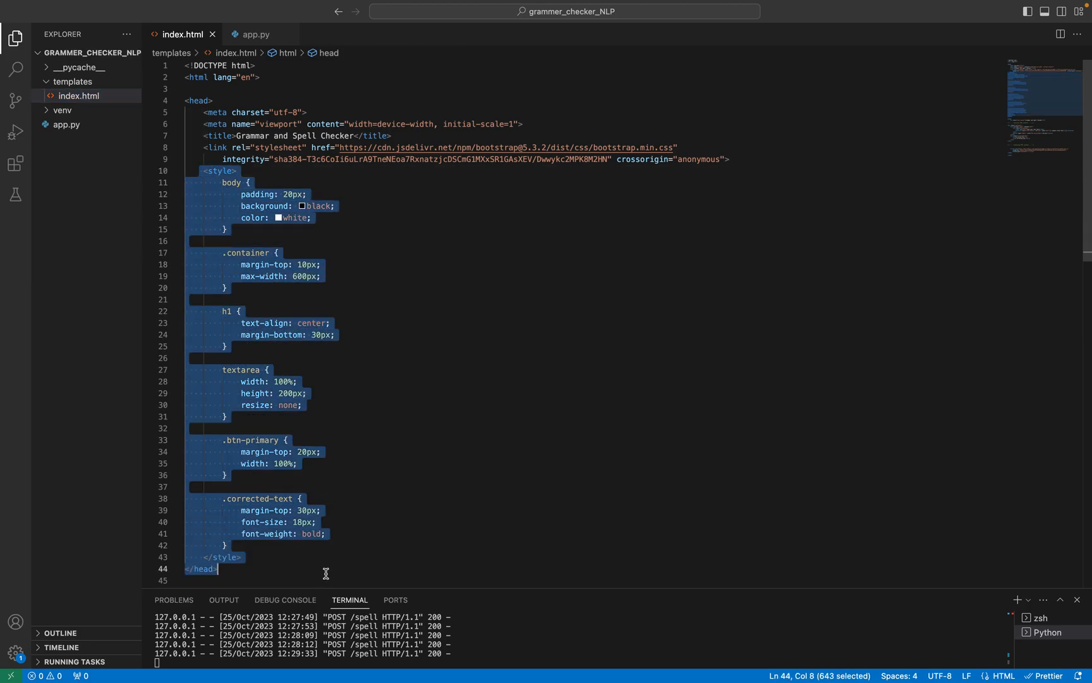
scroll(down, 3)
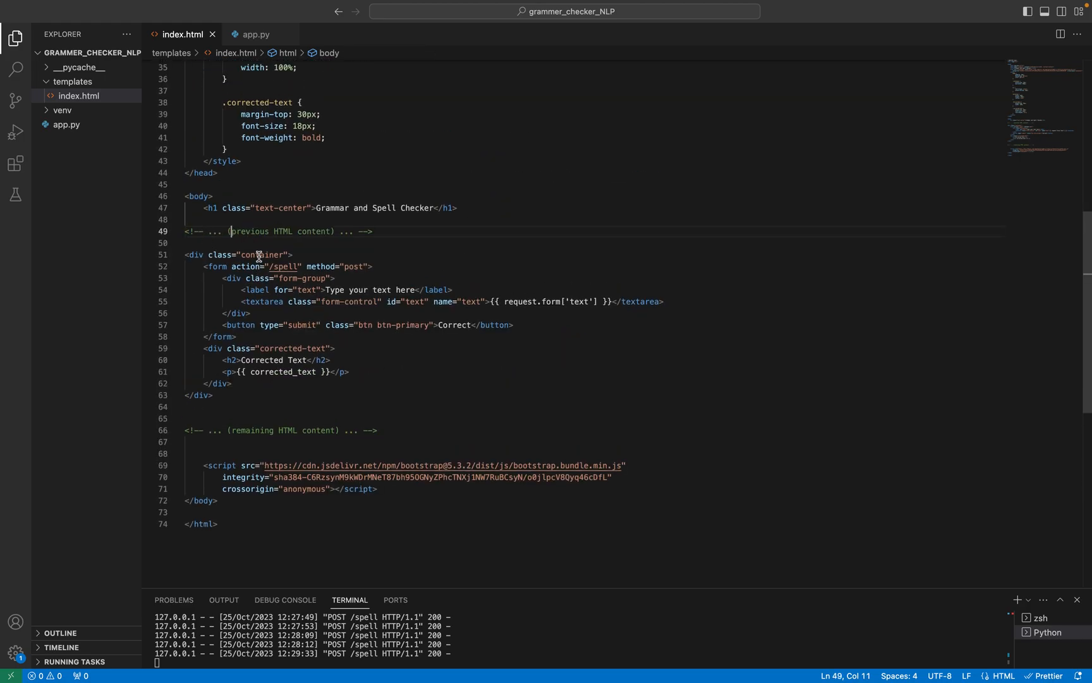
mouse_move(400, 363)
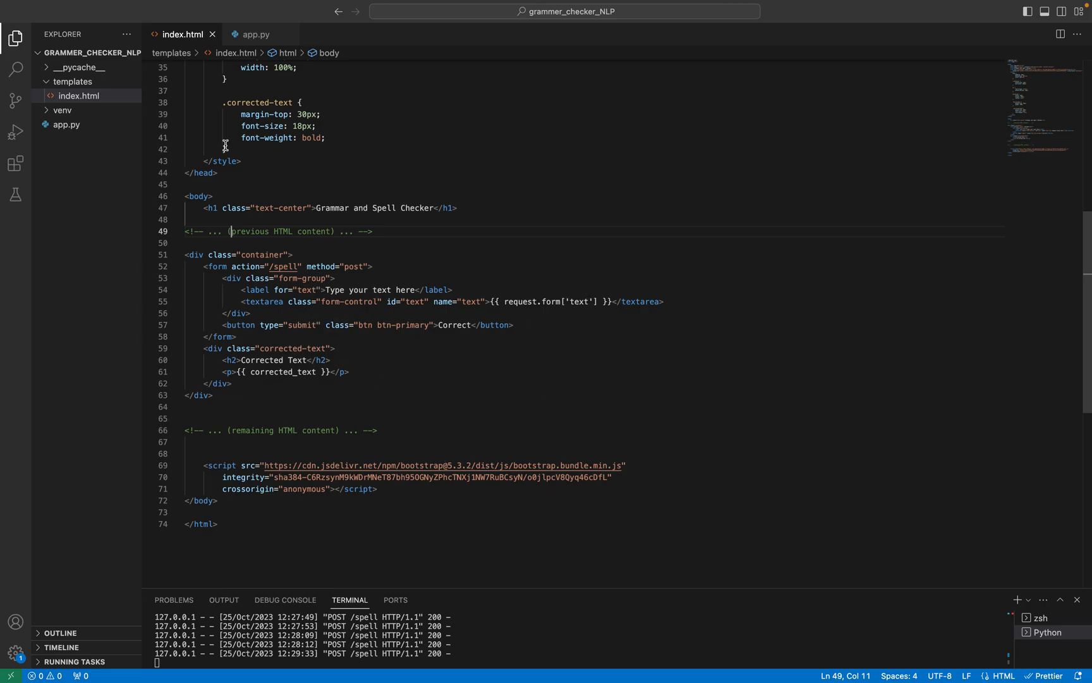
click(255, 34)
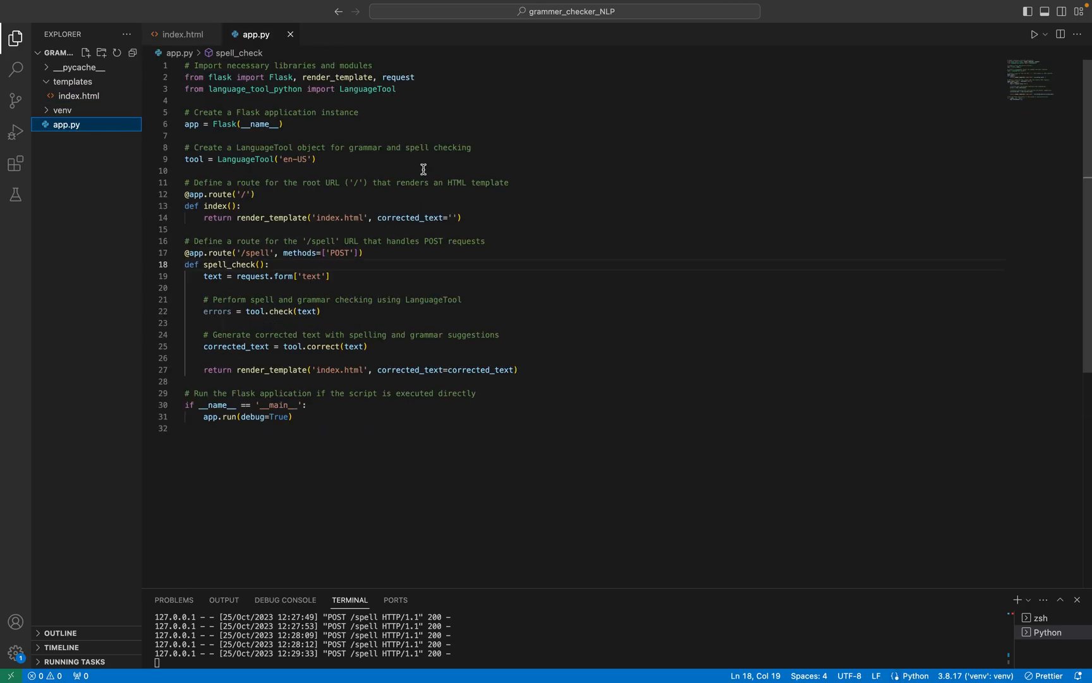
mouse_move(243, 144)
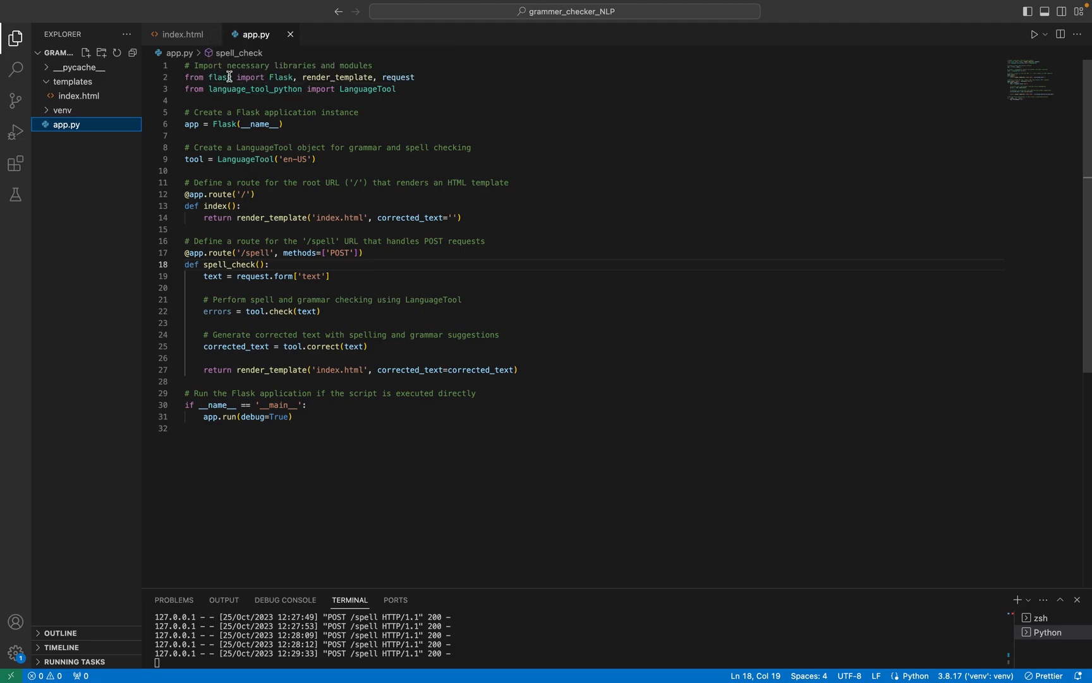
mouse_move(292, 99)
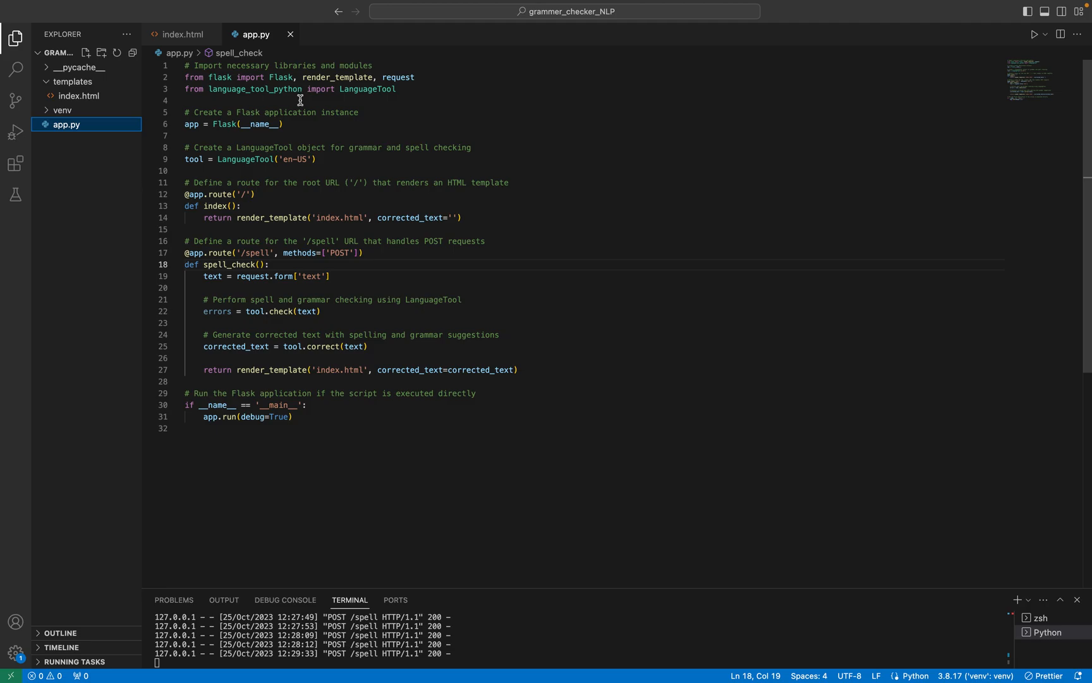
double_click(220, 77)
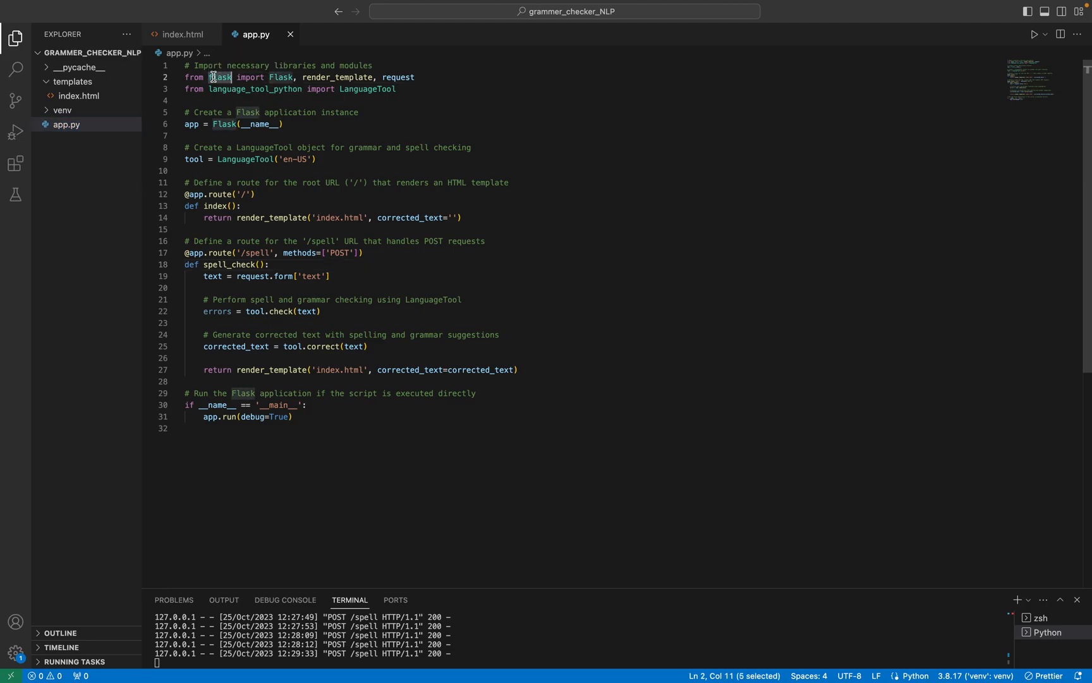
mouse_move(526, 146)
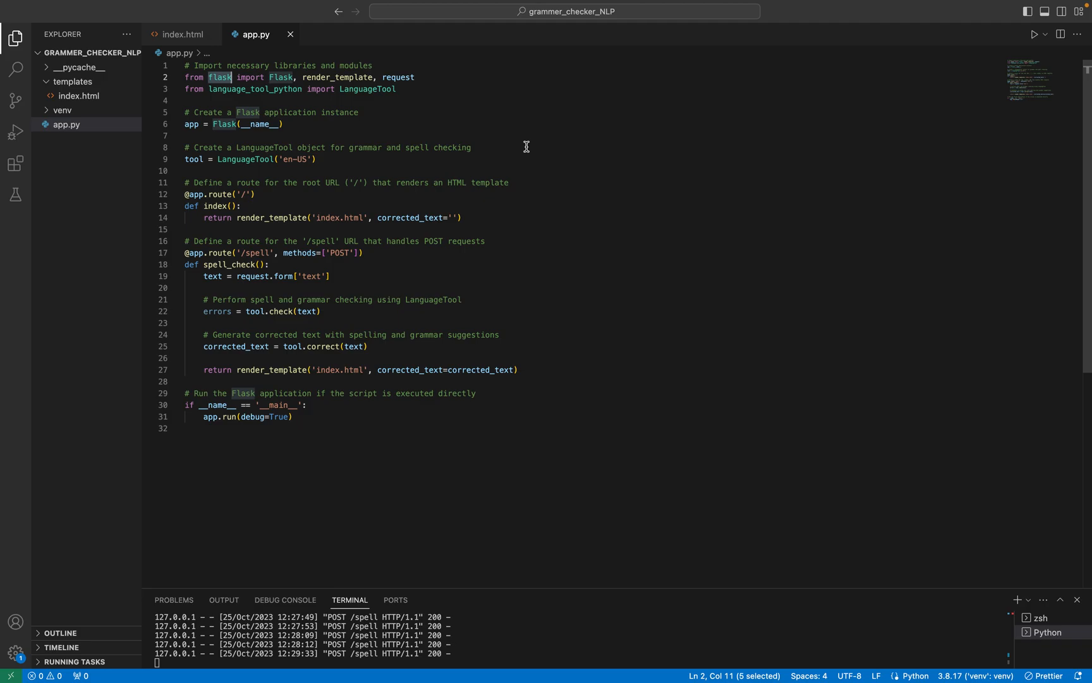
mouse_move(323, 115)
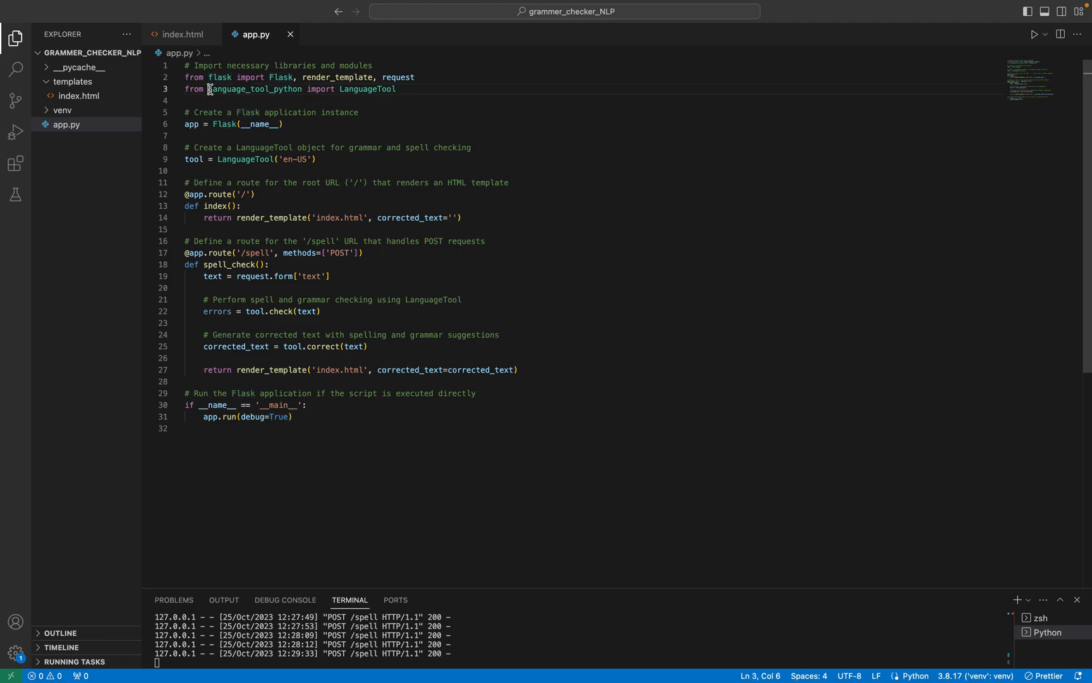
double_click(249, 88)
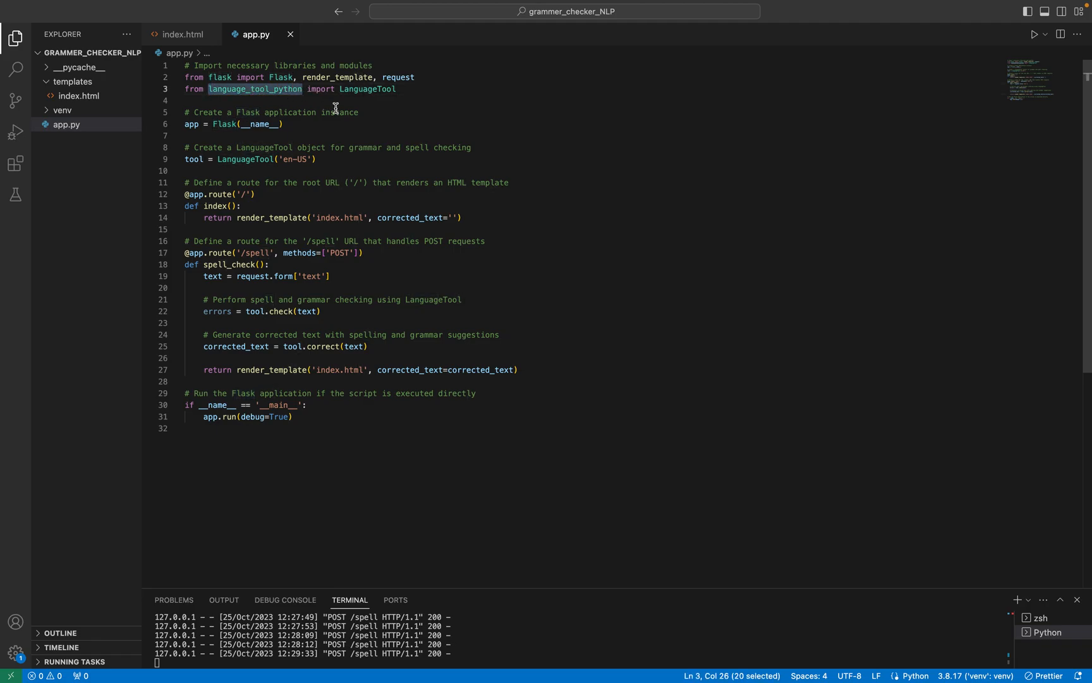
mouse_move(371, 151)
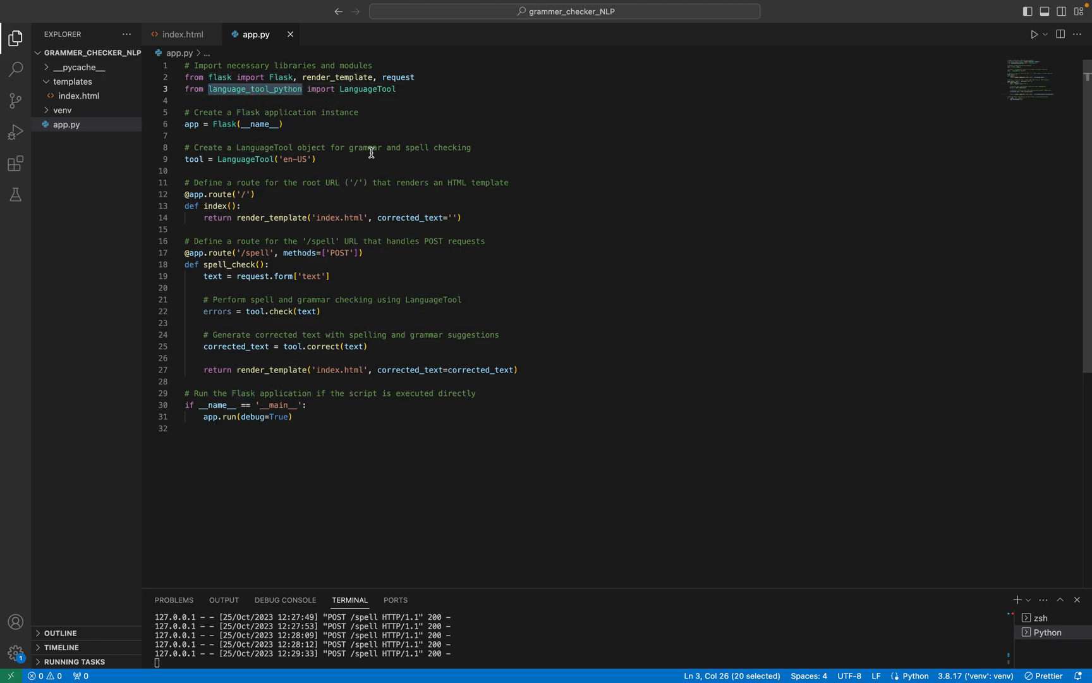
mouse_move(252, 110)
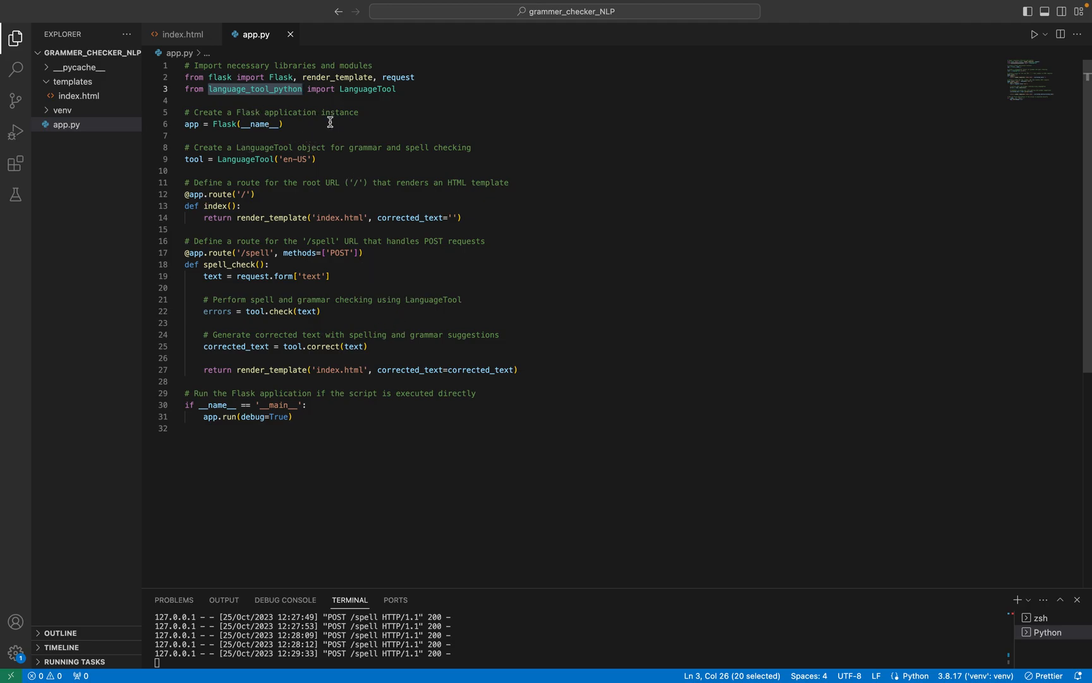
mouse_move(215, 73)
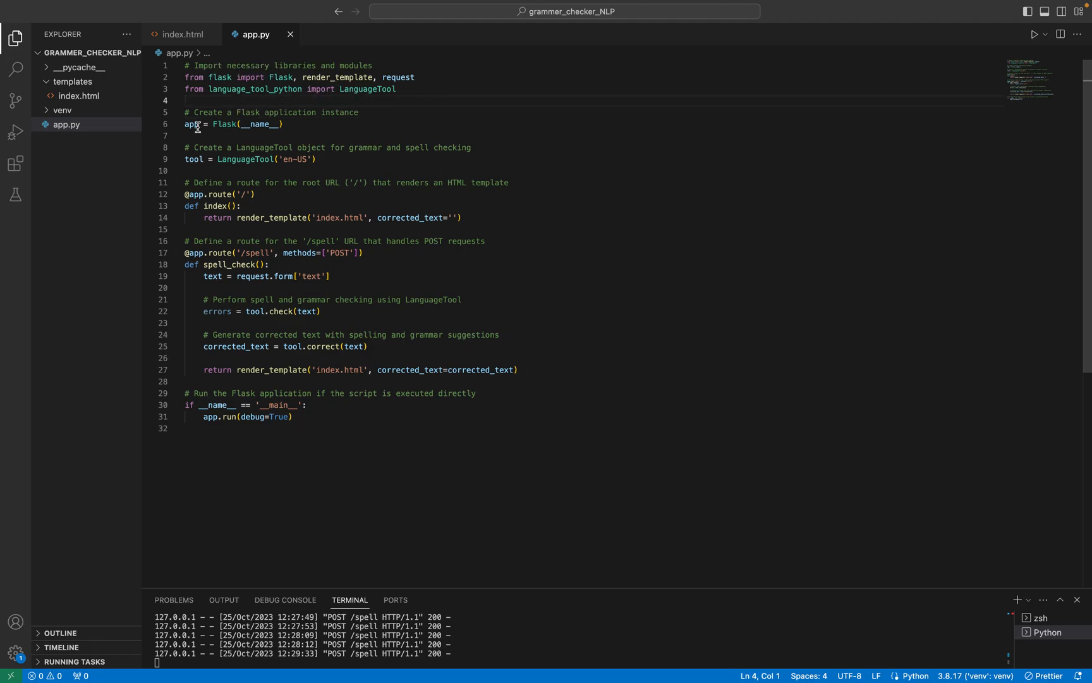
double_click(253, 124)
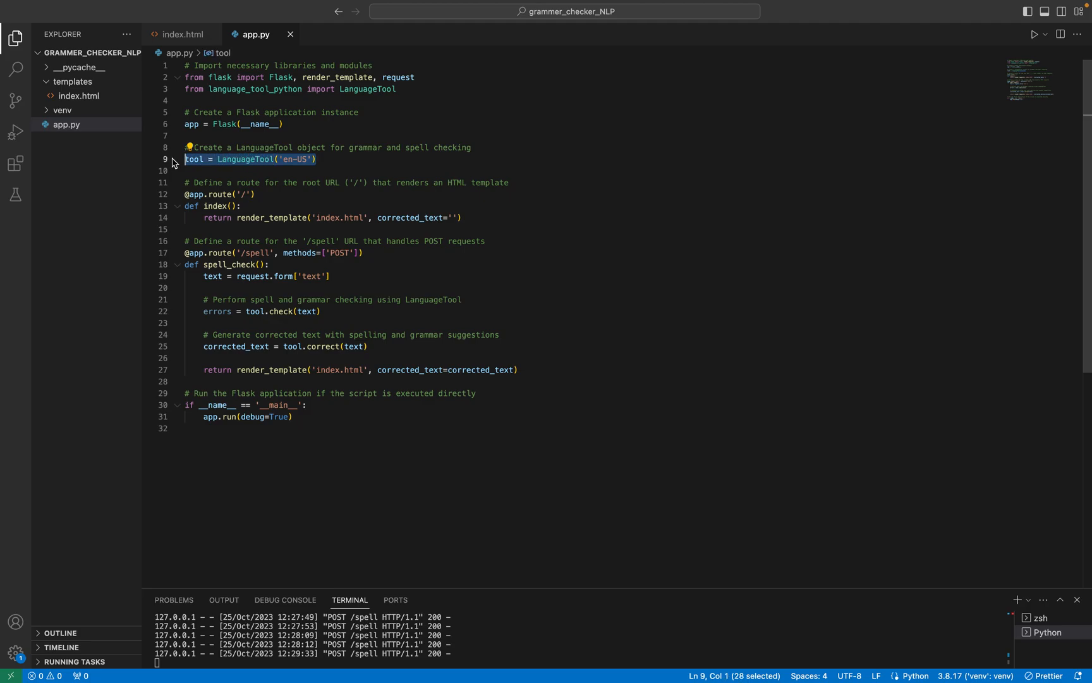
click(305, 160)
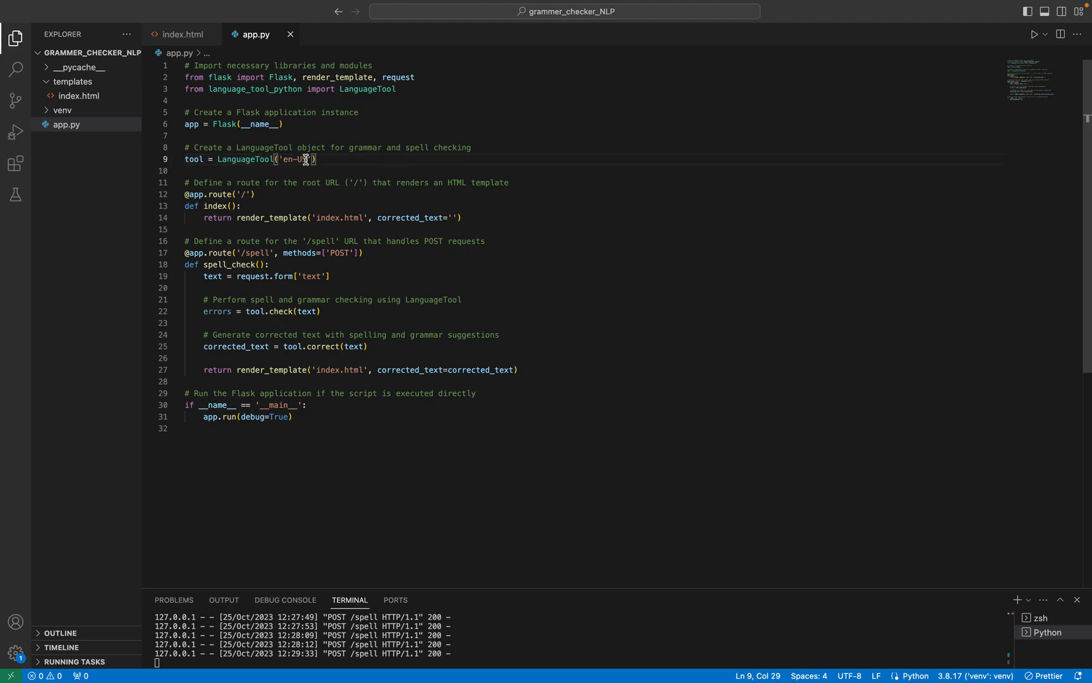
double_click(296, 159)
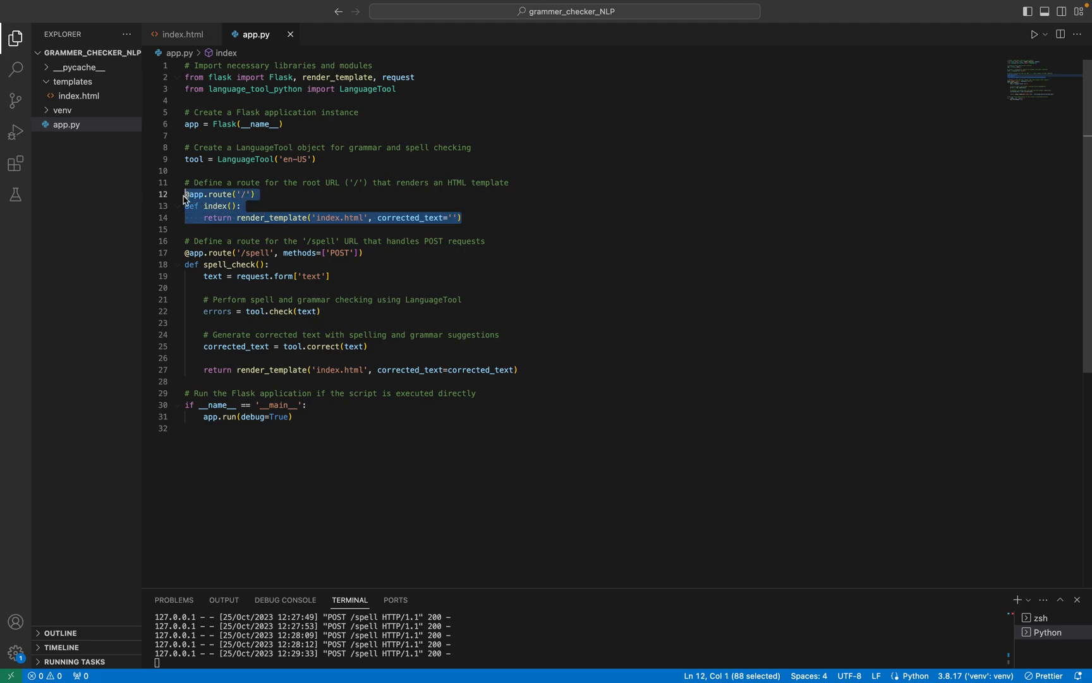
click(329, 229)
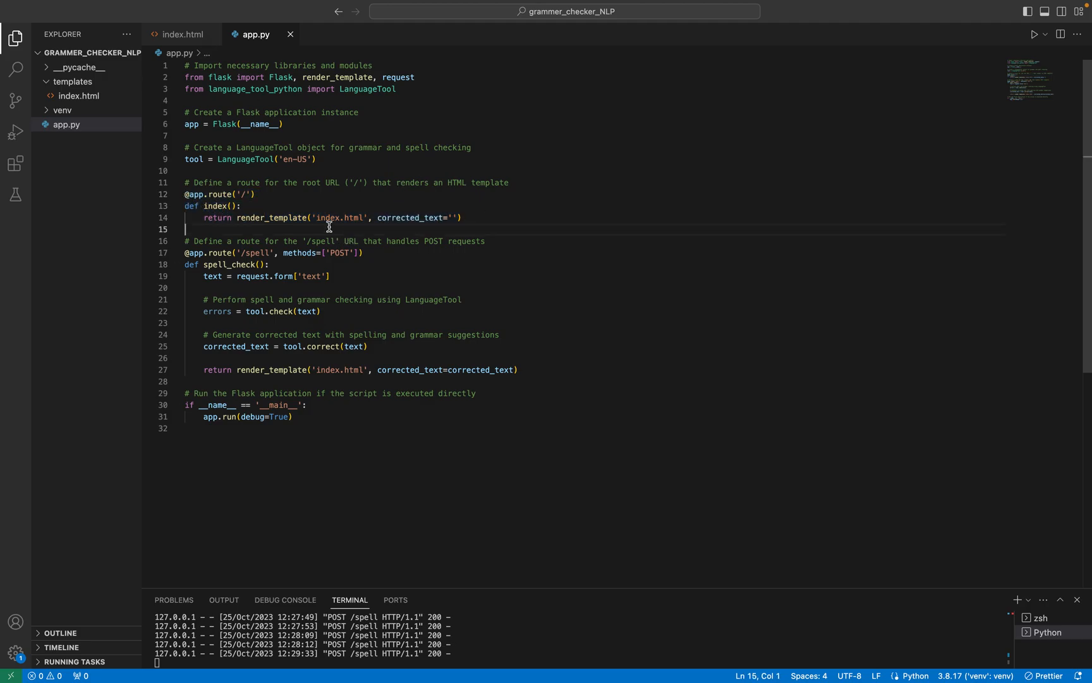
double_click(339, 218)
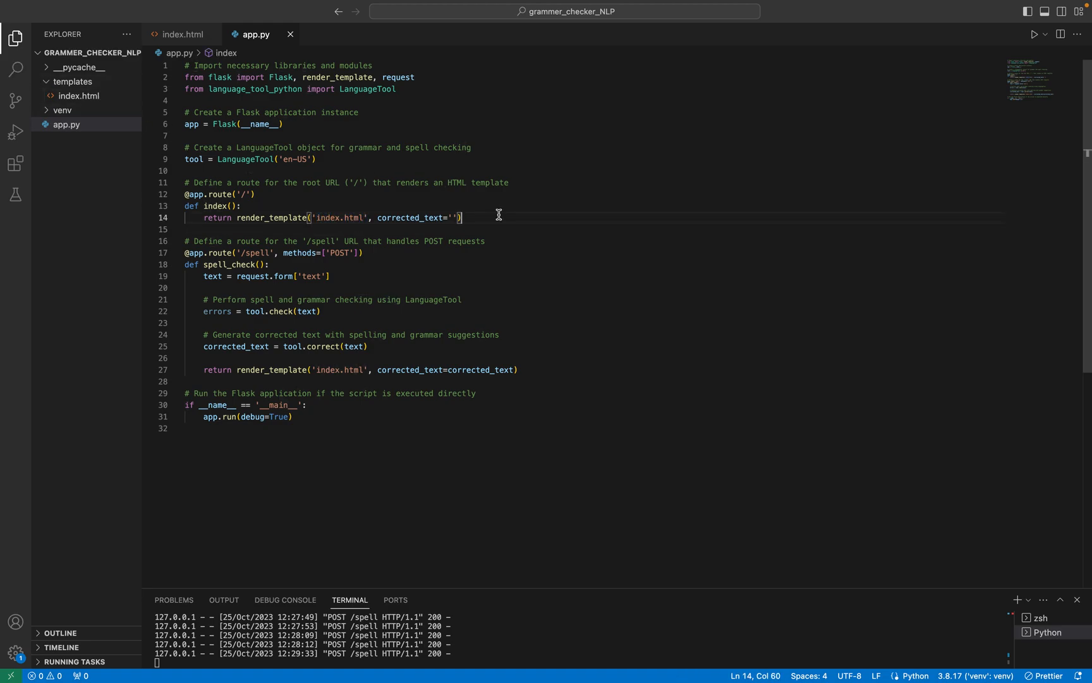
mouse_move(244, 252)
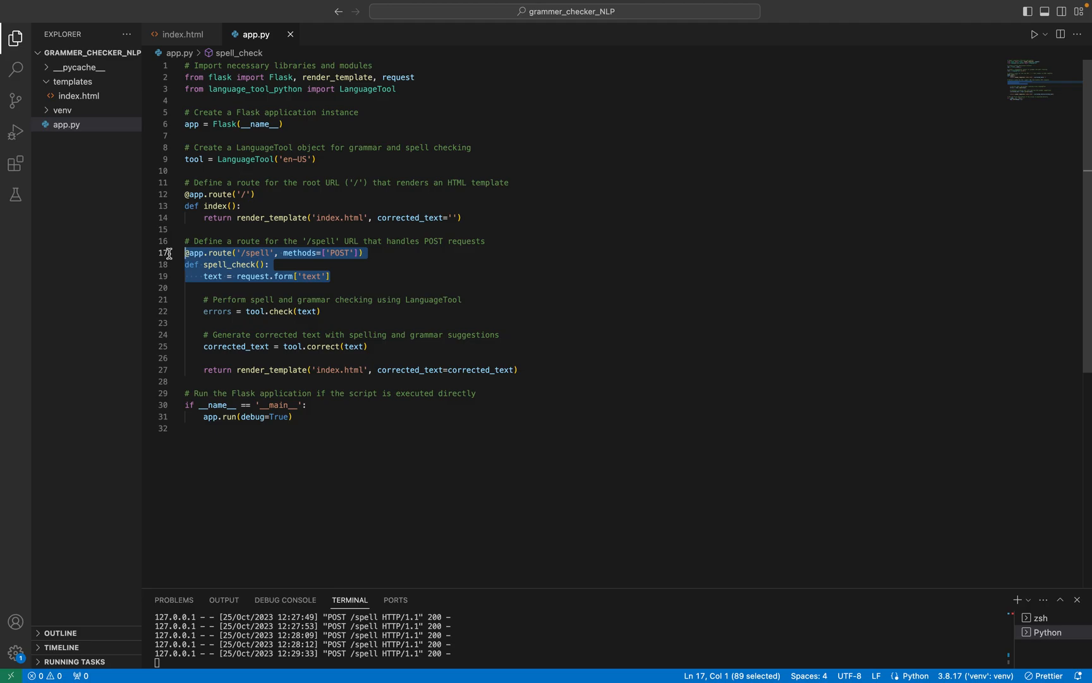
click(426, 265)
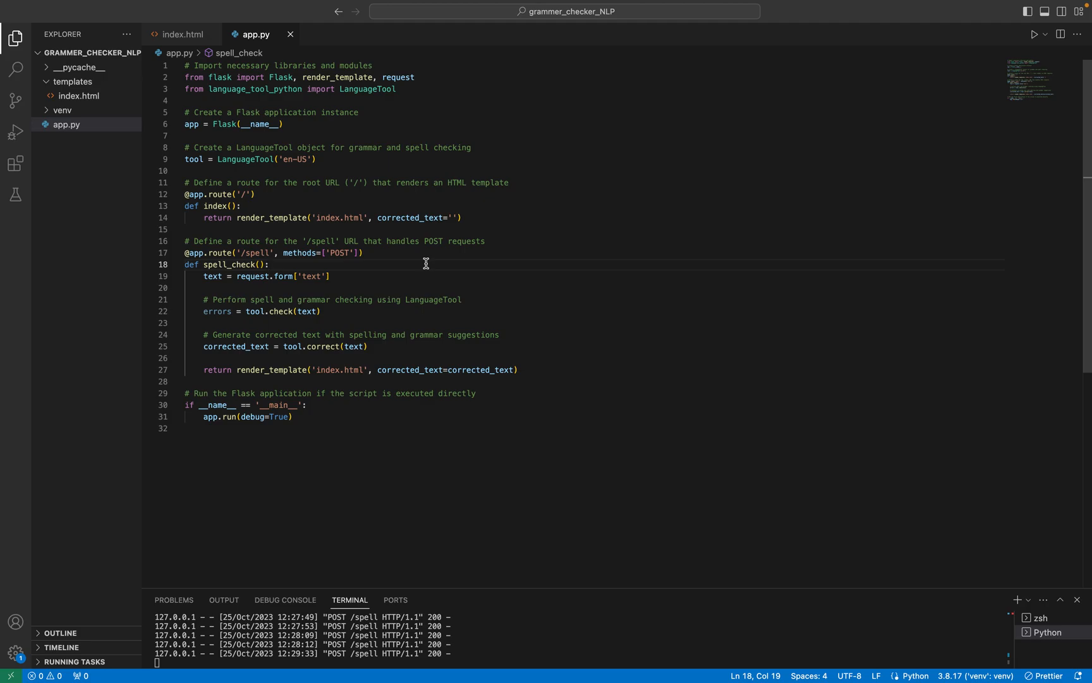
click(321, 311)
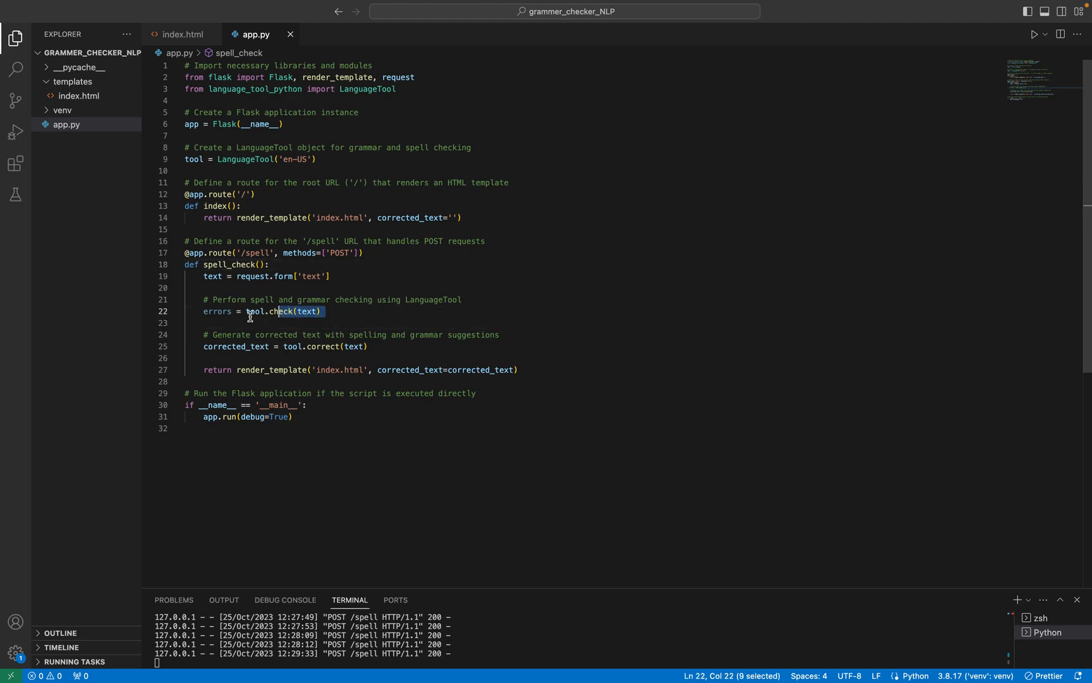
triple_click(262, 311)
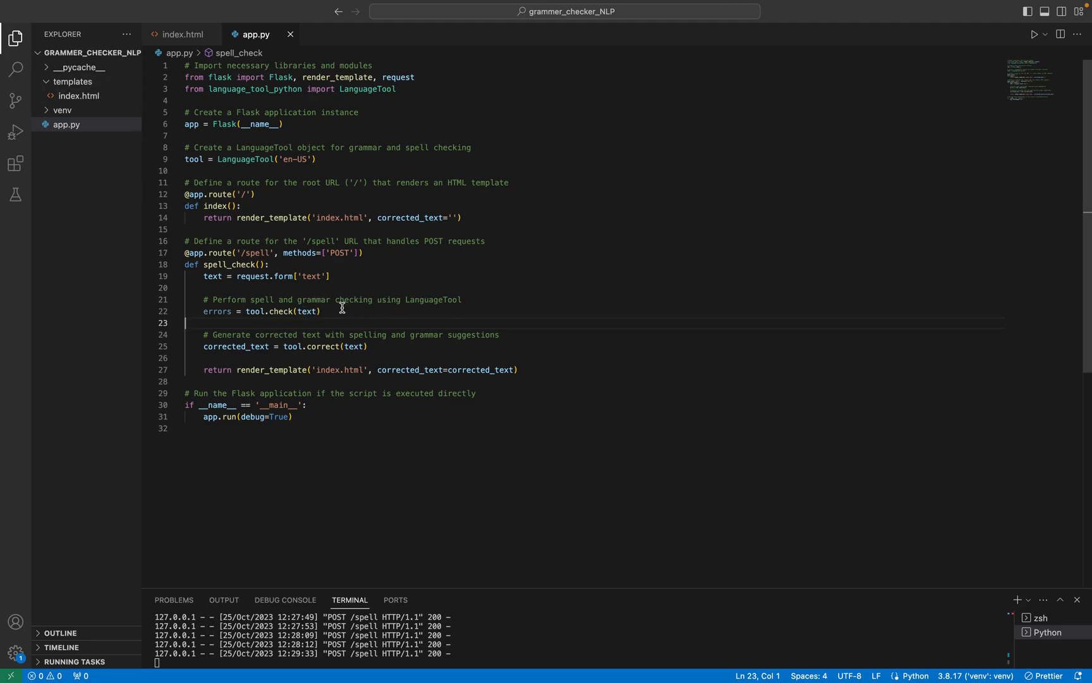
click(370, 346)
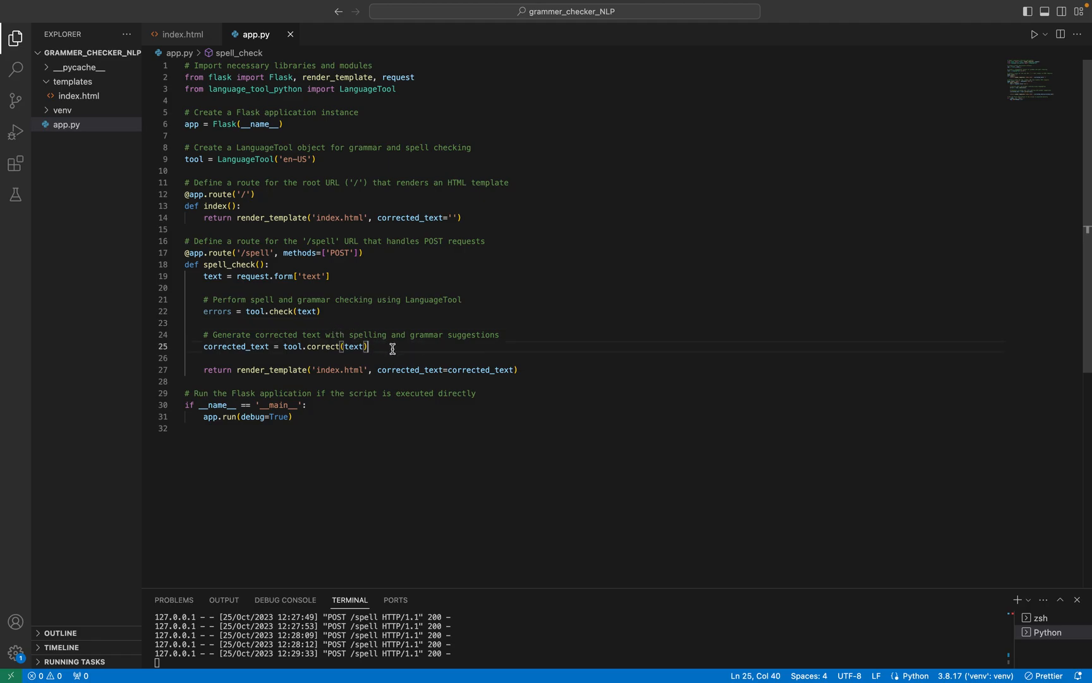
mouse_move(274, 364)
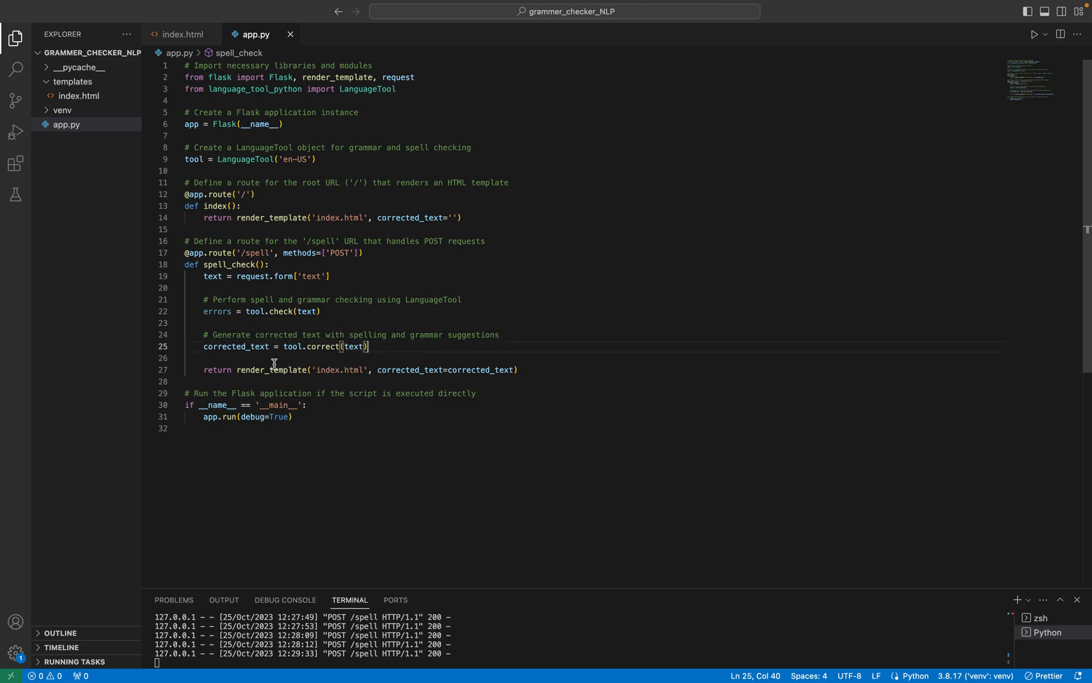
double_click(235, 346)
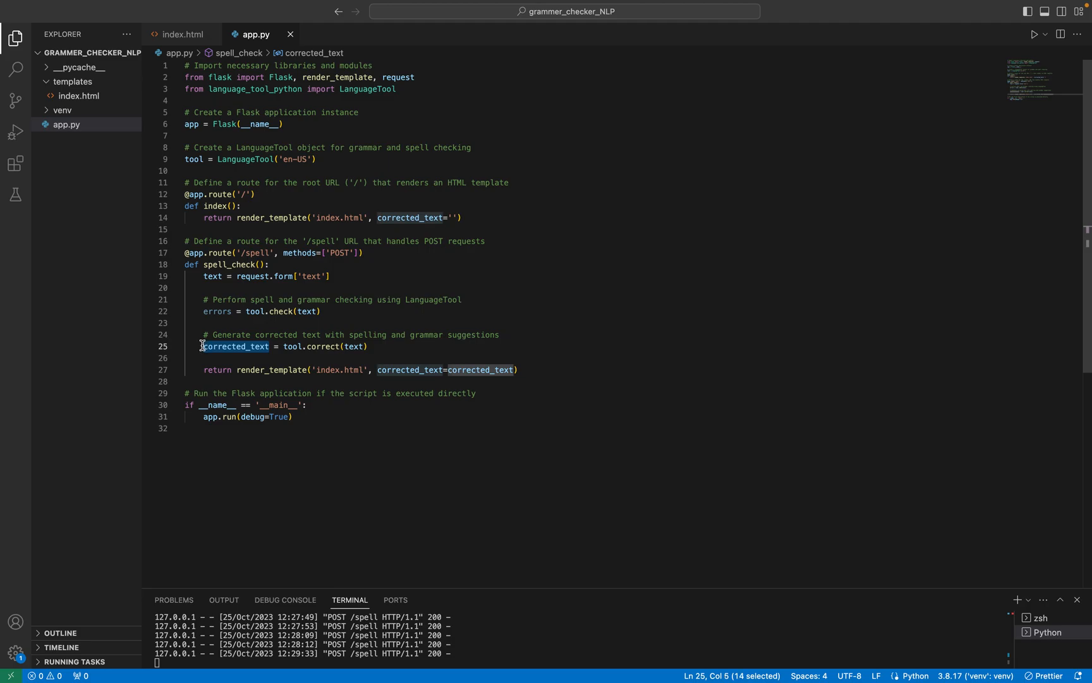
click(368, 346)
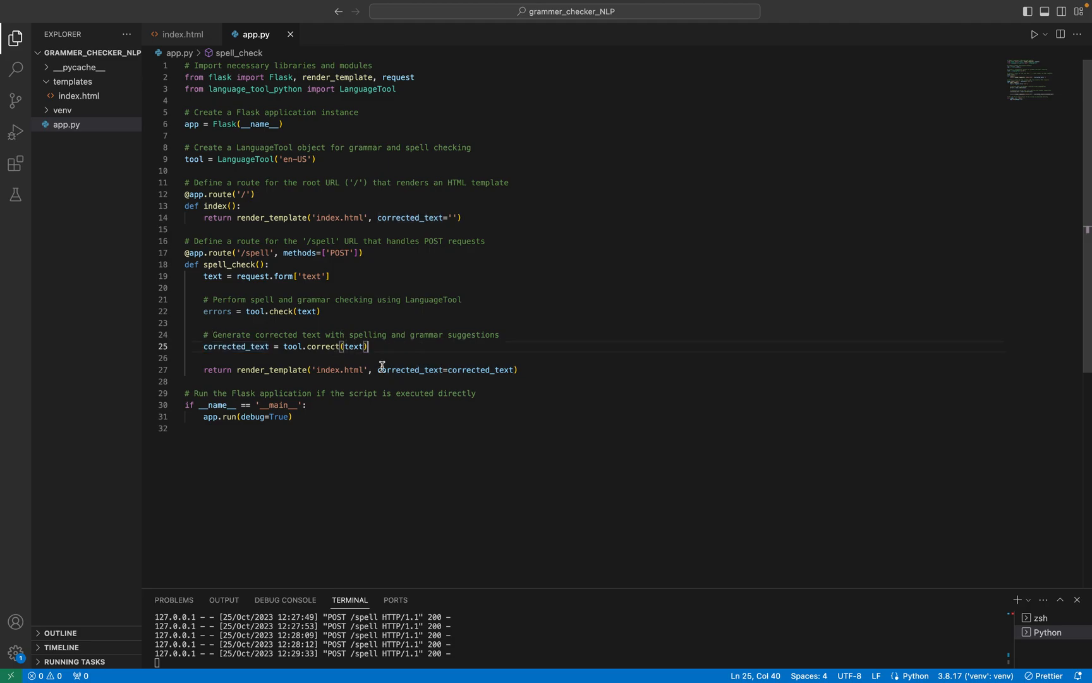
mouse_move(277, 382)
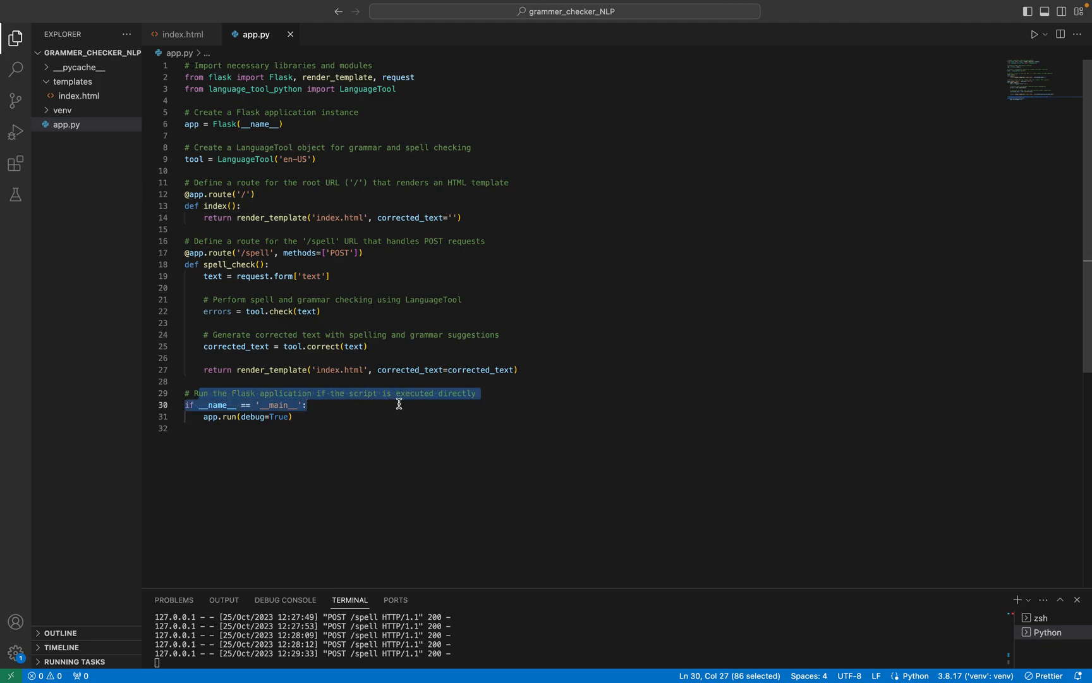
click(352, 414)
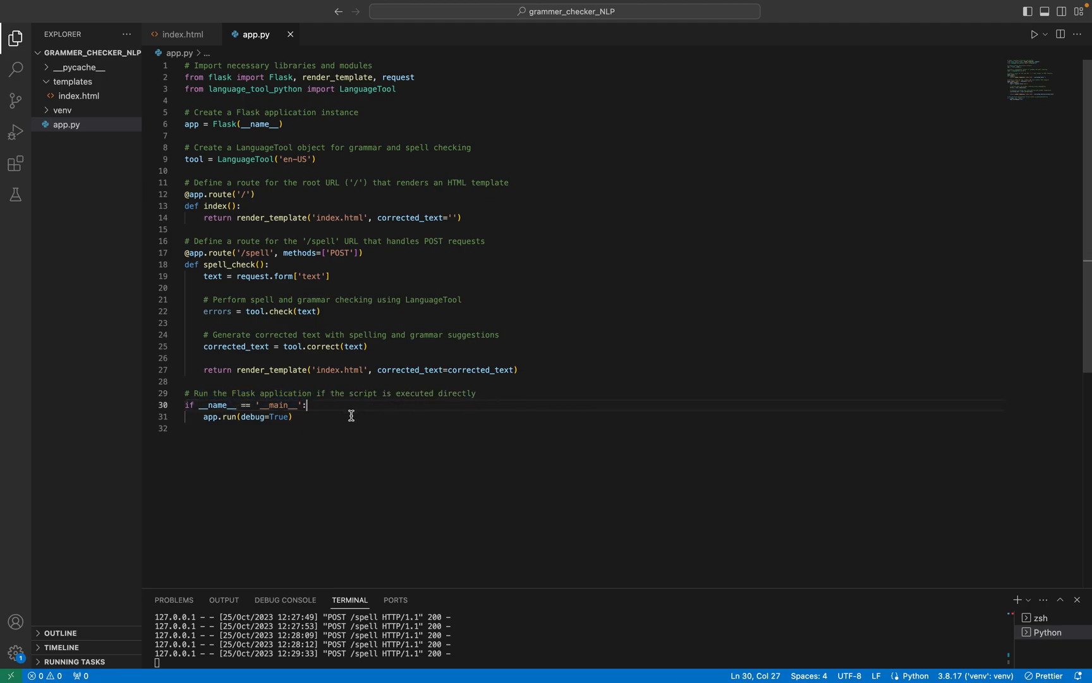